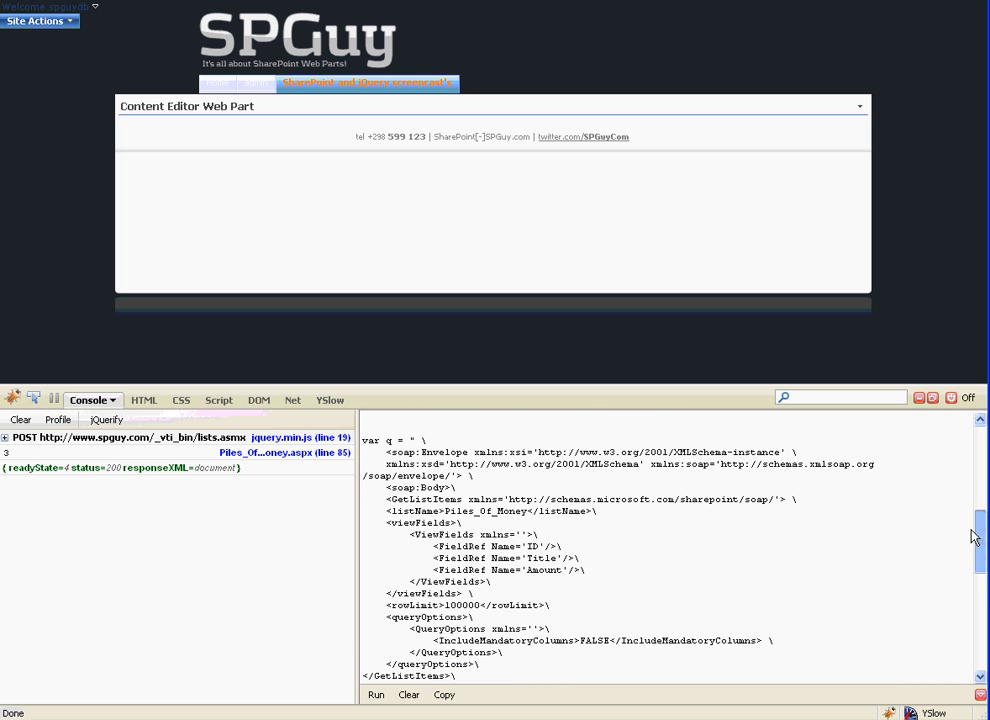
scroll(down, 3)
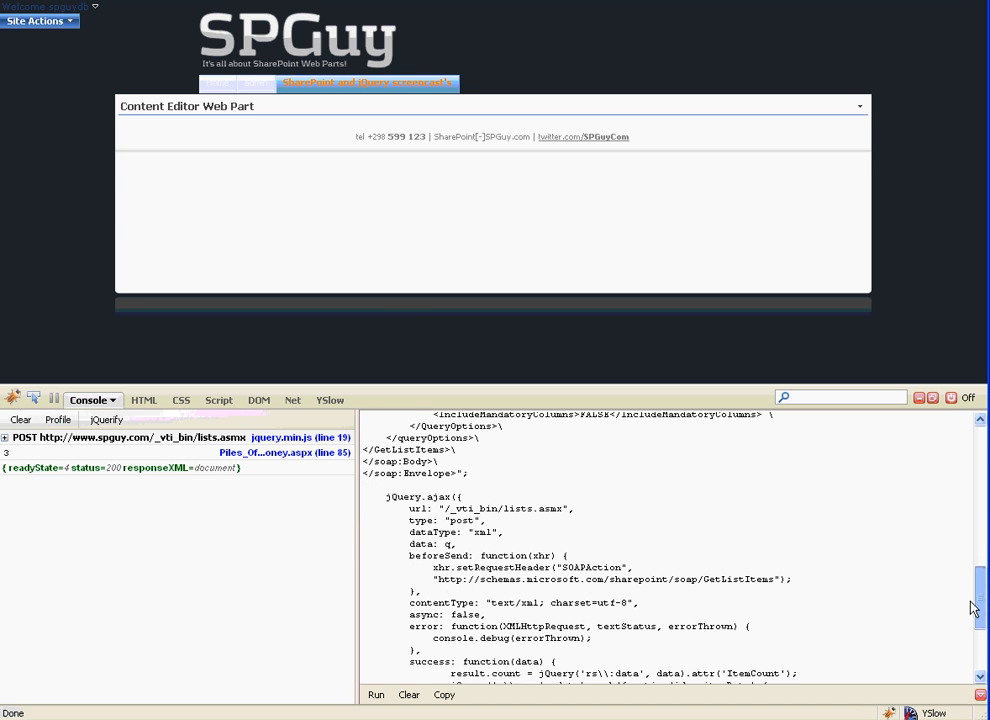